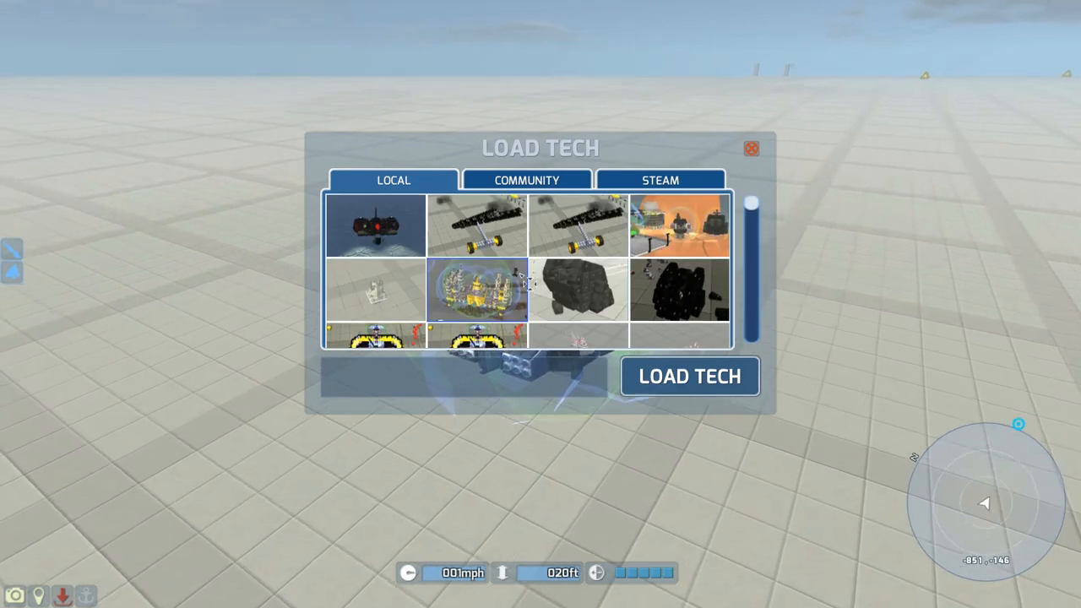
# Browse the Local saved techs and choose the Aircraft Carrier 240 thumbnail
pyautogui.scroll(-3)
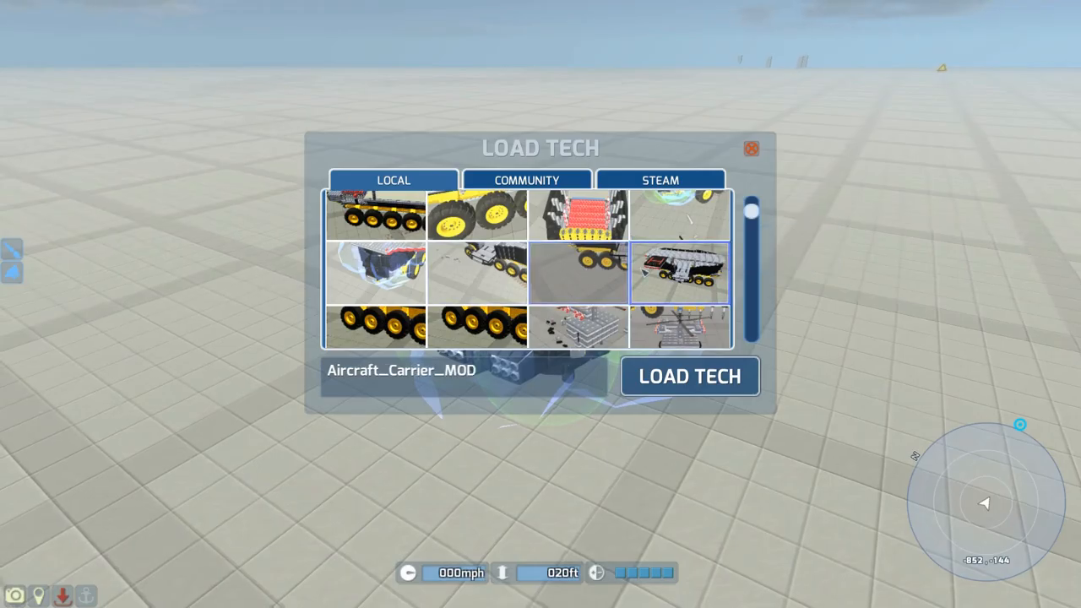
pyautogui.click(689, 375)
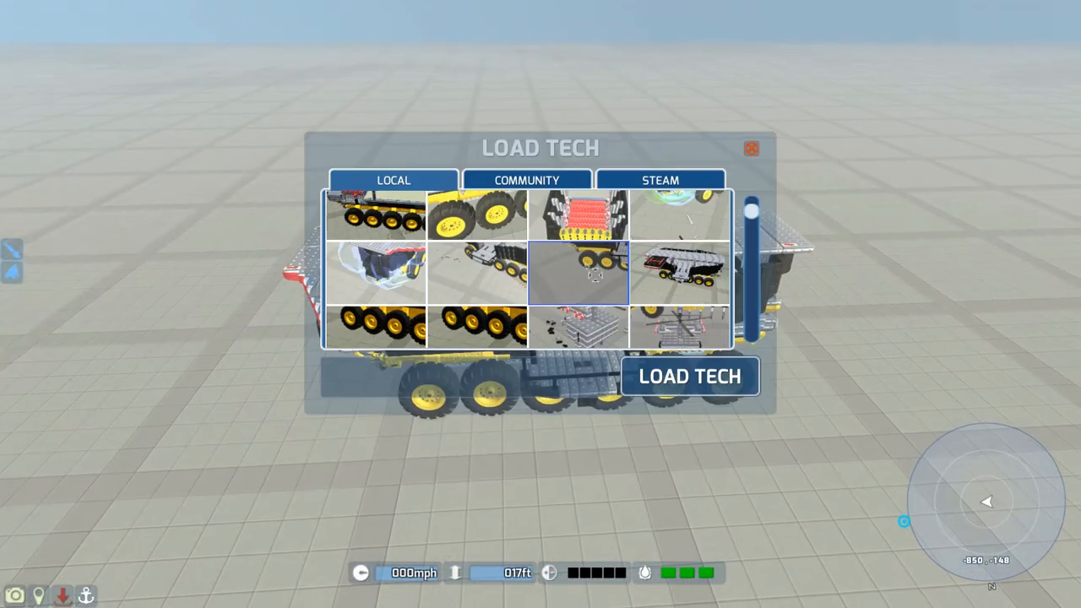
pyautogui.click(577, 272)
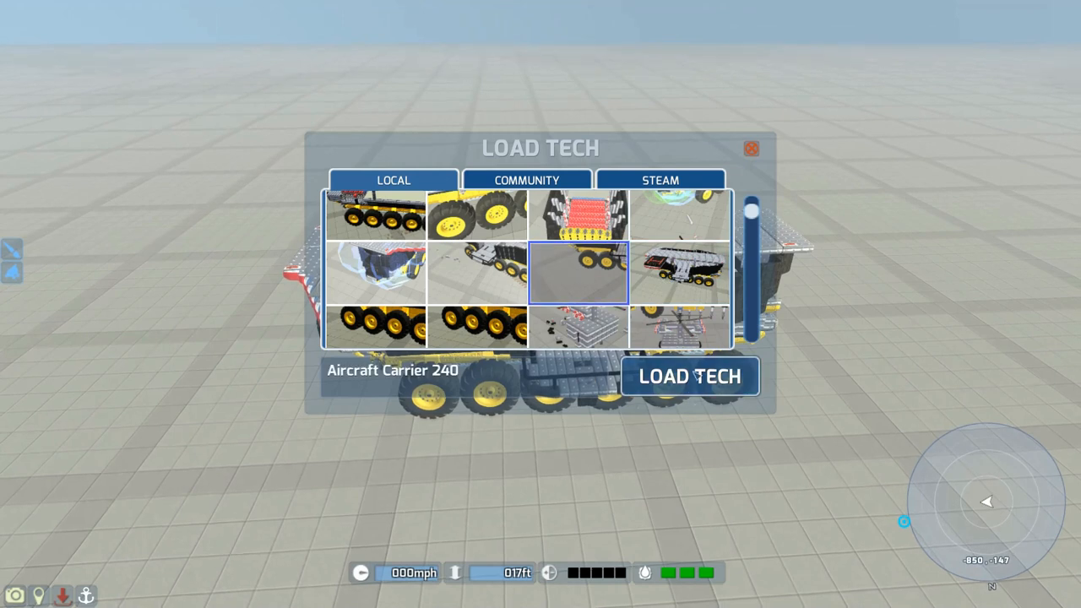
# Load the chosen Aircraft Carrier 240 tech into the world
pyautogui.click(689, 375)
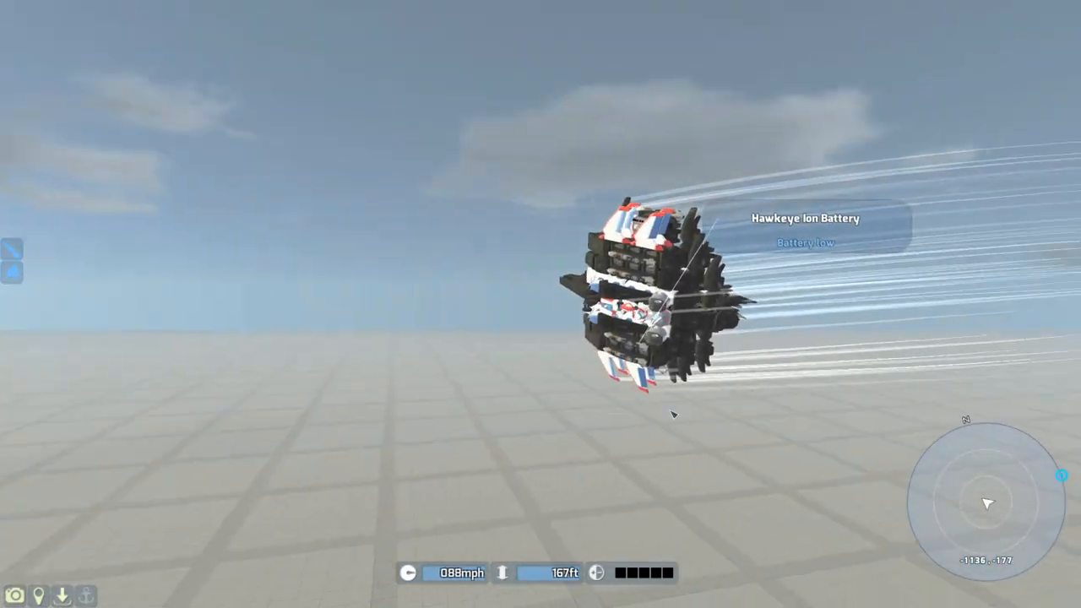
pyautogui.moveTo(735, 422)
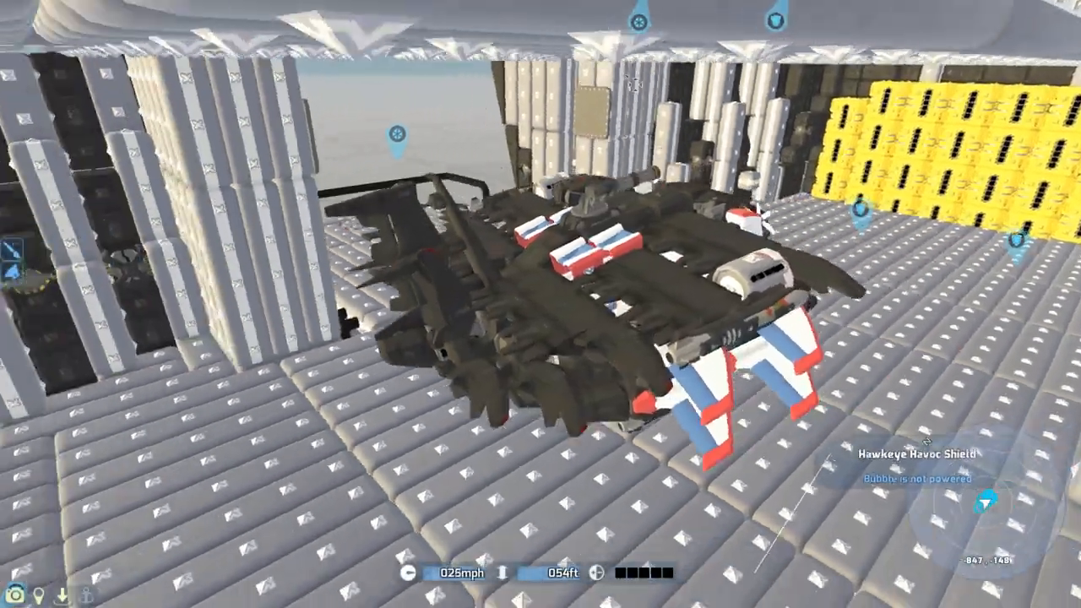
pyautogui.moveTo(540, 305)
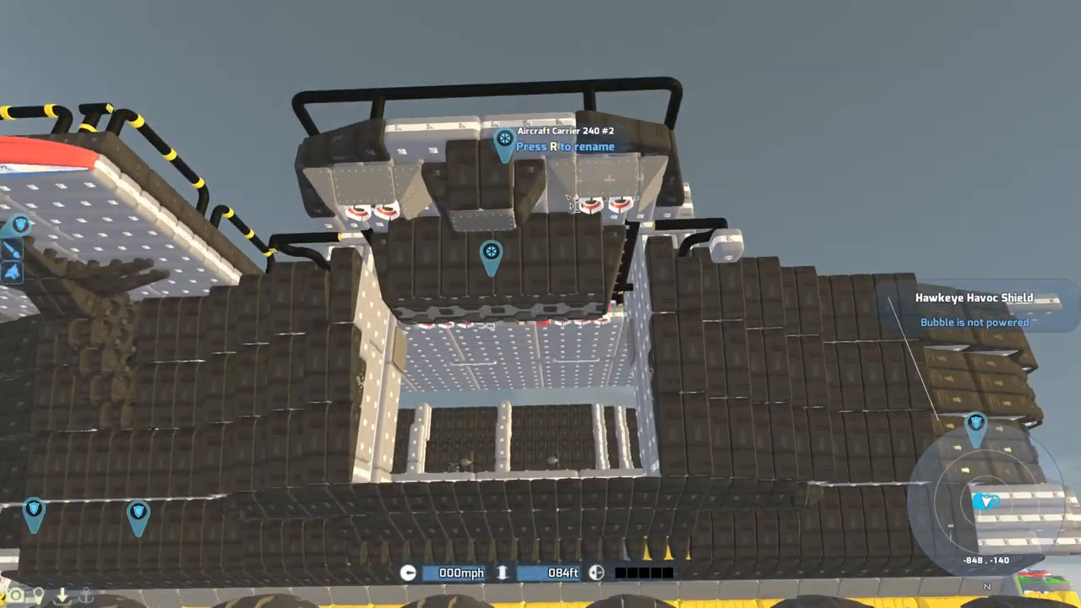
pyautogui.moveTo(541, 304)
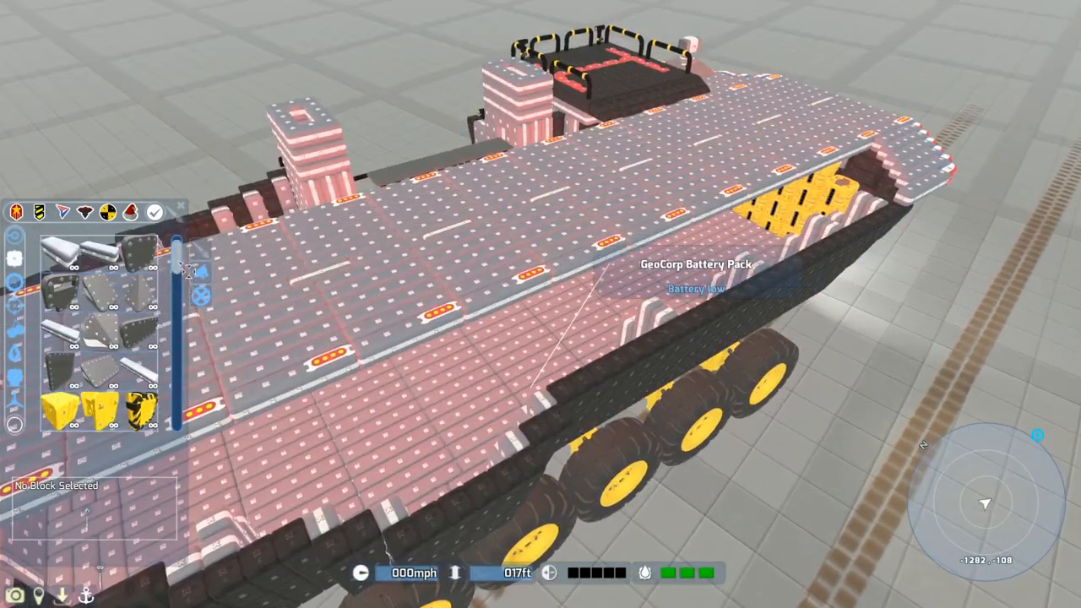
pyautogui.click(138, 363)
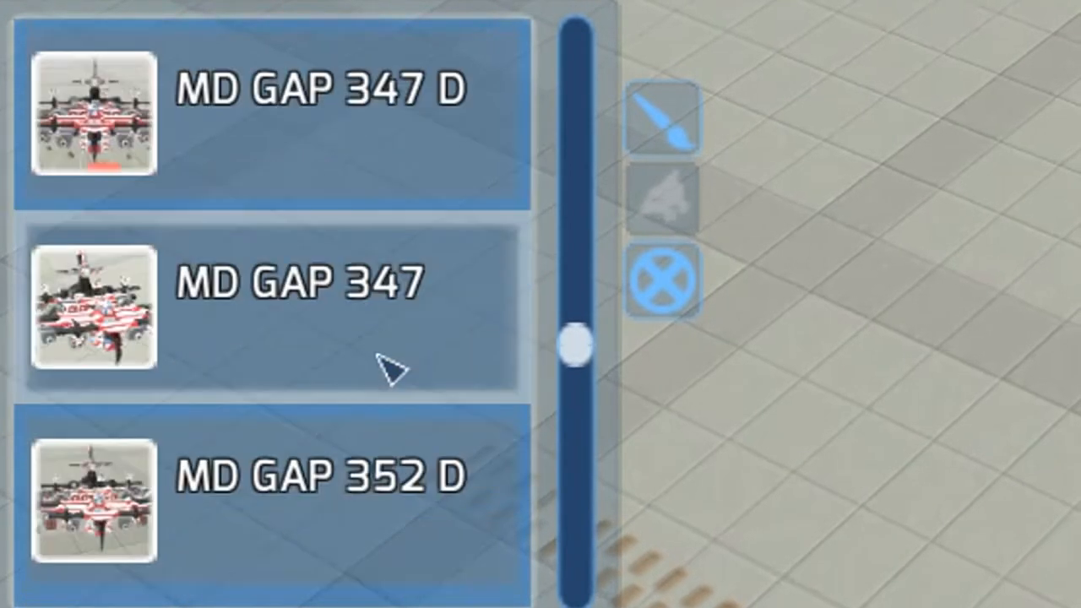
# Scroll the Snapshots list past MD GAP 347 and 352 down to MD GAP 389
pyautogui.scroll(-3)
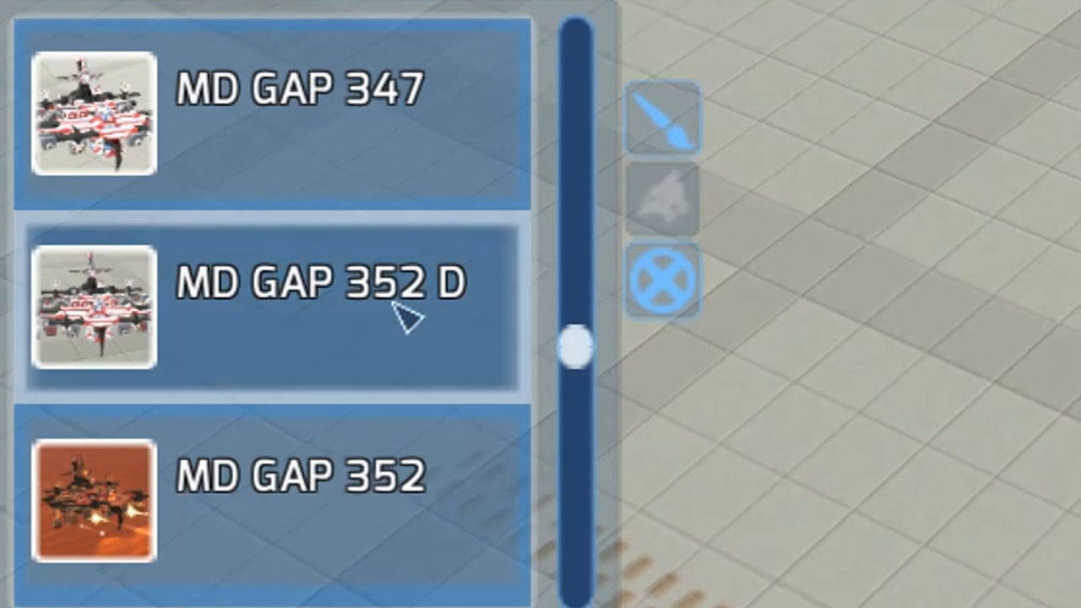
pyautogui.scroll(-3)
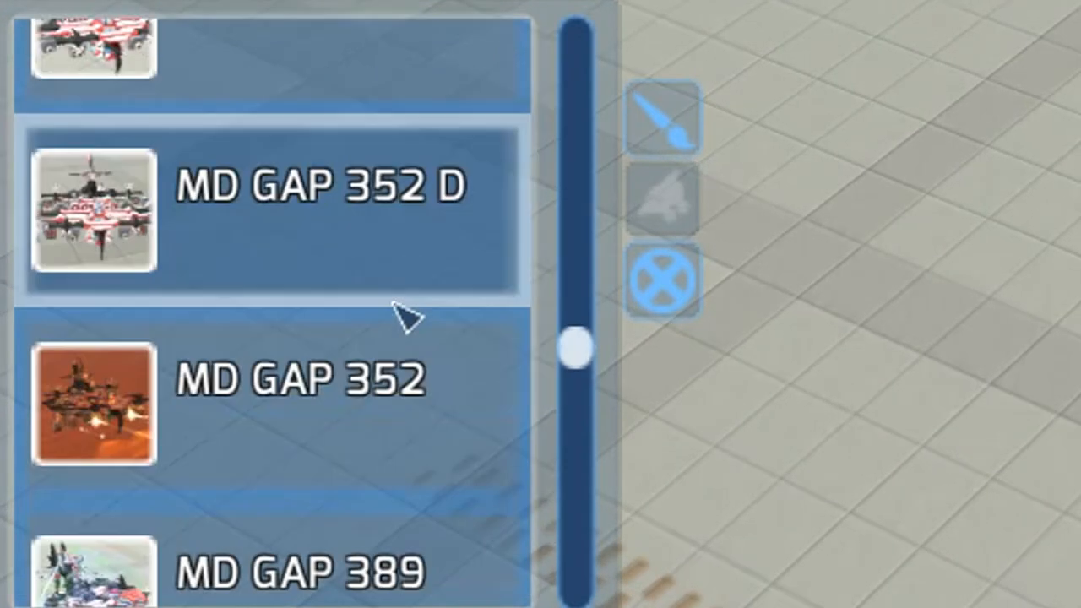
pyautogui.scroll(-3)
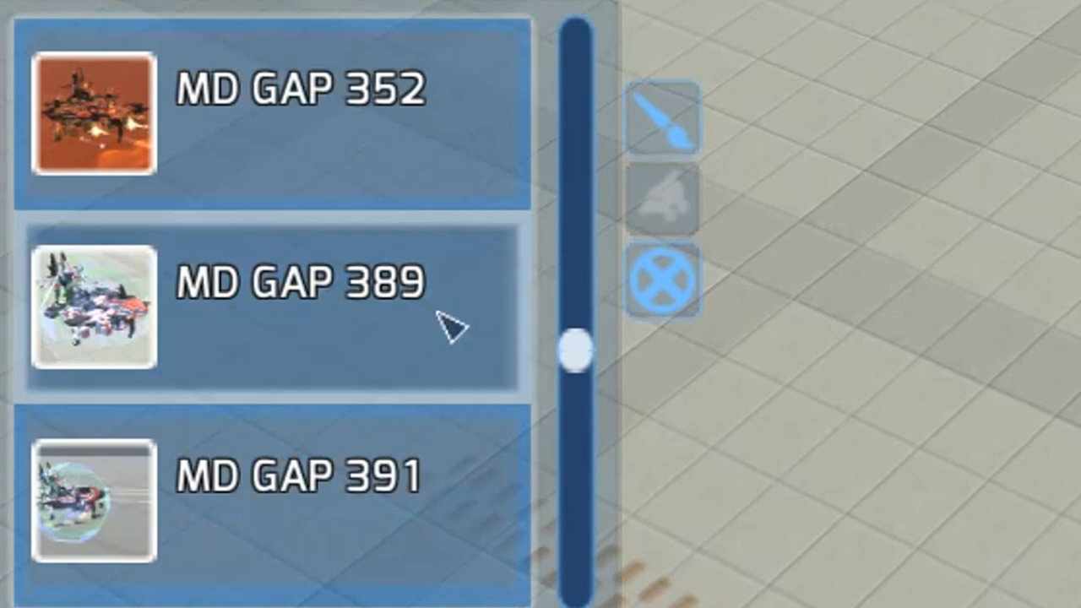
pyautogui.scroll(-3)
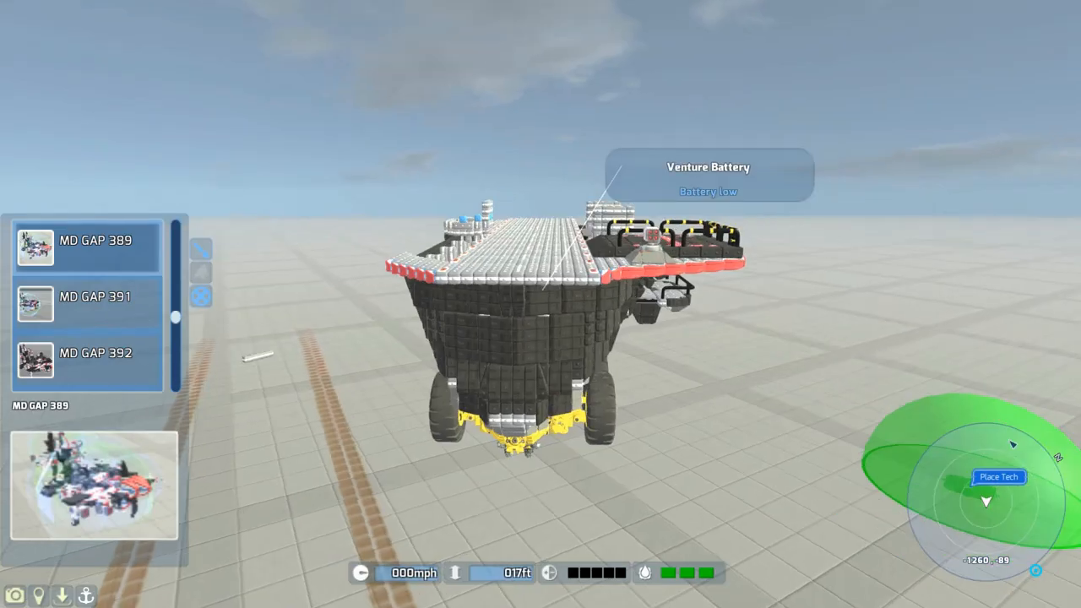
pyautogui.click(94, 302)
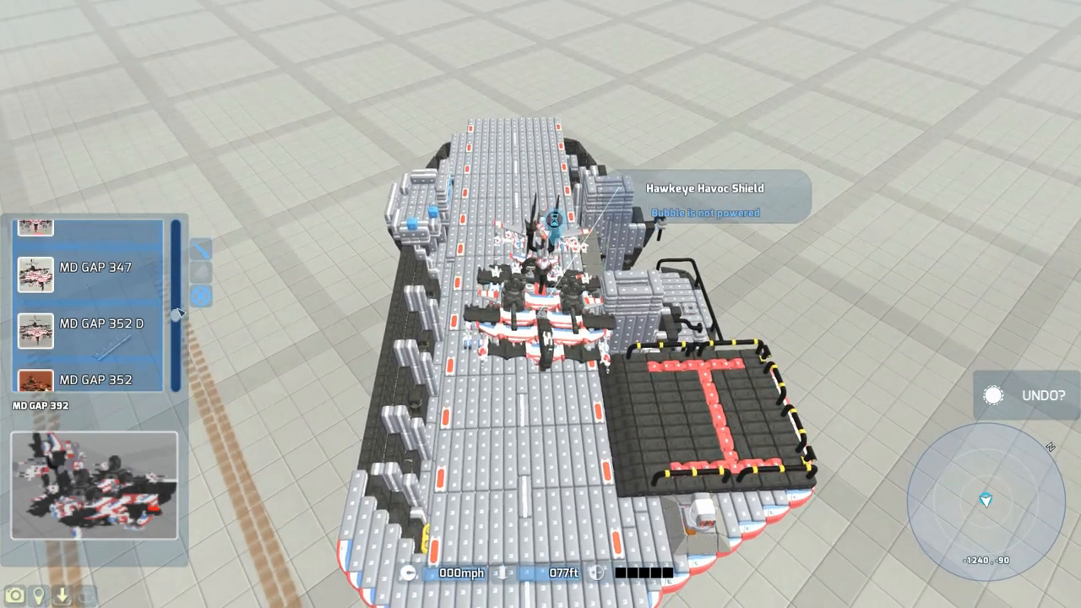
# Browse the block palette for deck blocks to line the flight deck
pyautogui.scroll(3)
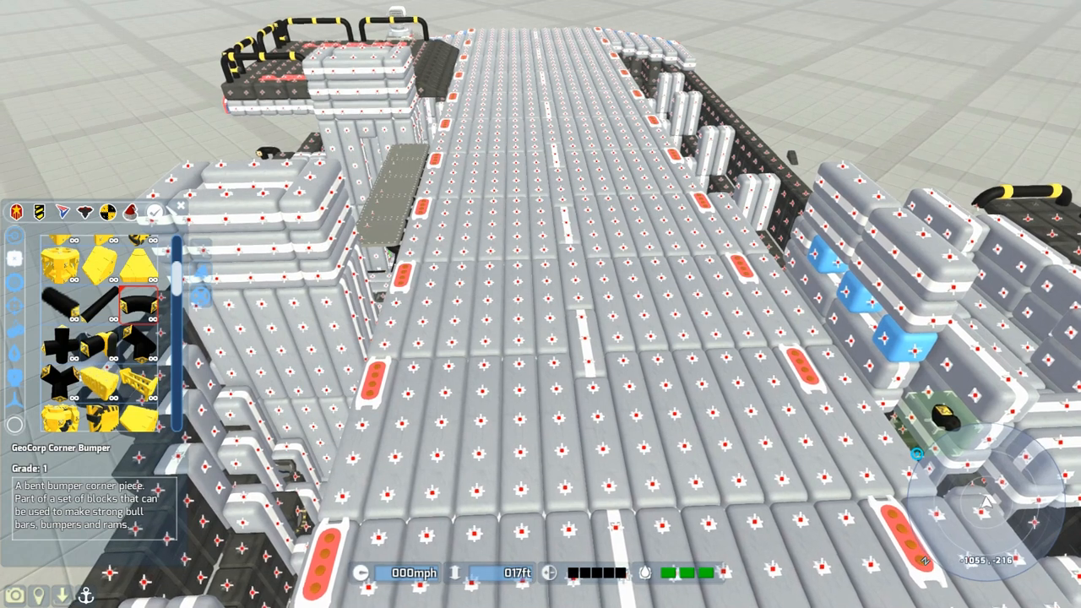
# Build the bridge tower using GeoCorp Corner Bumper and GSO One Blocks
pyautogui.click(135, 342)
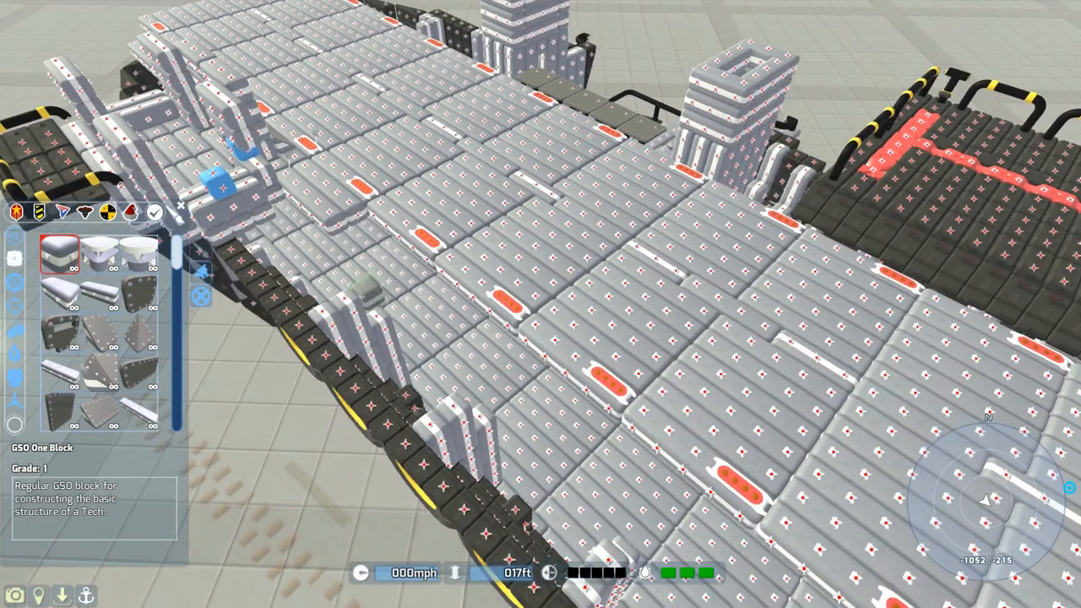
pyautogui.click(95, 301)
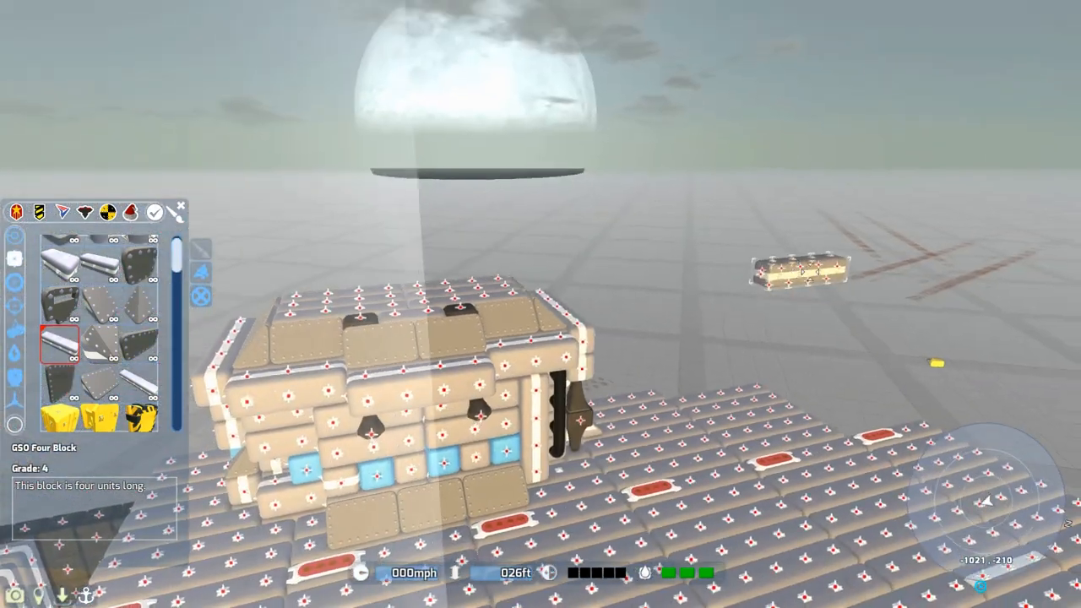
# Place GSO Two and Three Blocks along the deck edge as a raised section
pyautogui.click(98, 264)
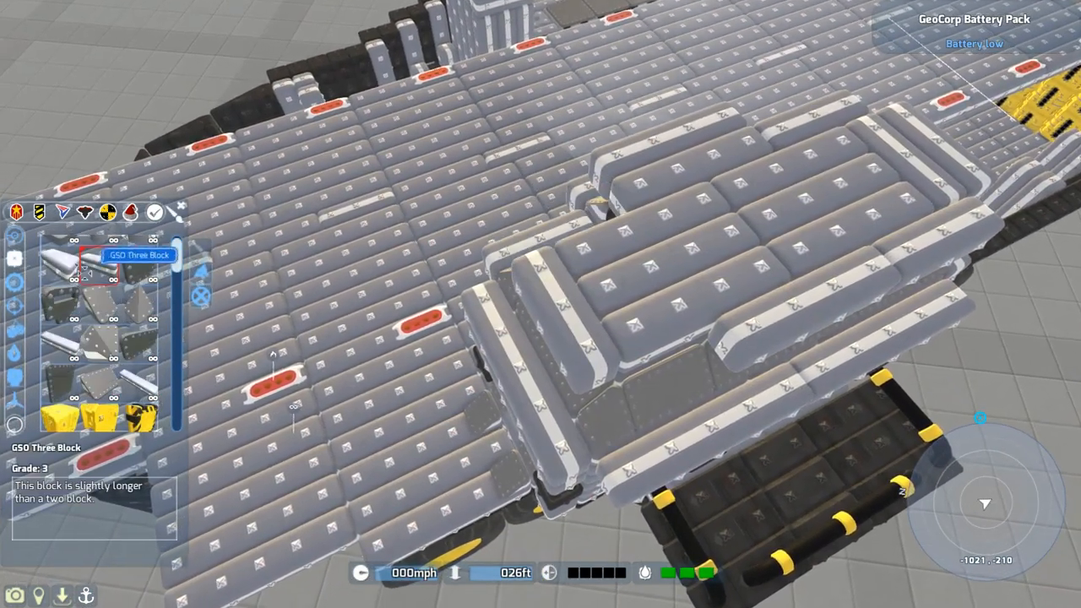
pyautogui.click(65, 267)
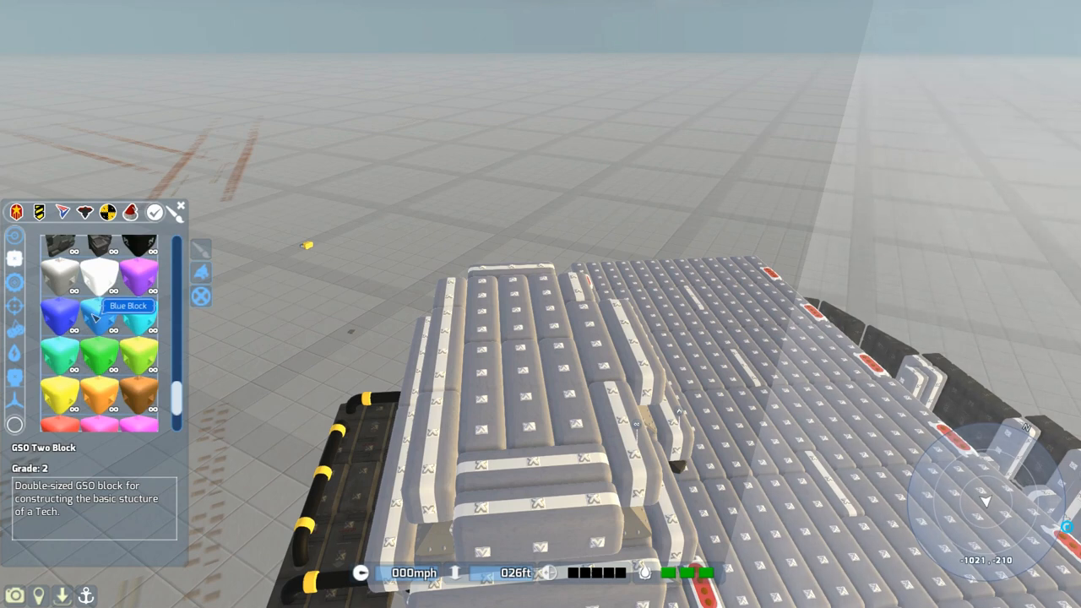
pyautogui.click(95, 314)
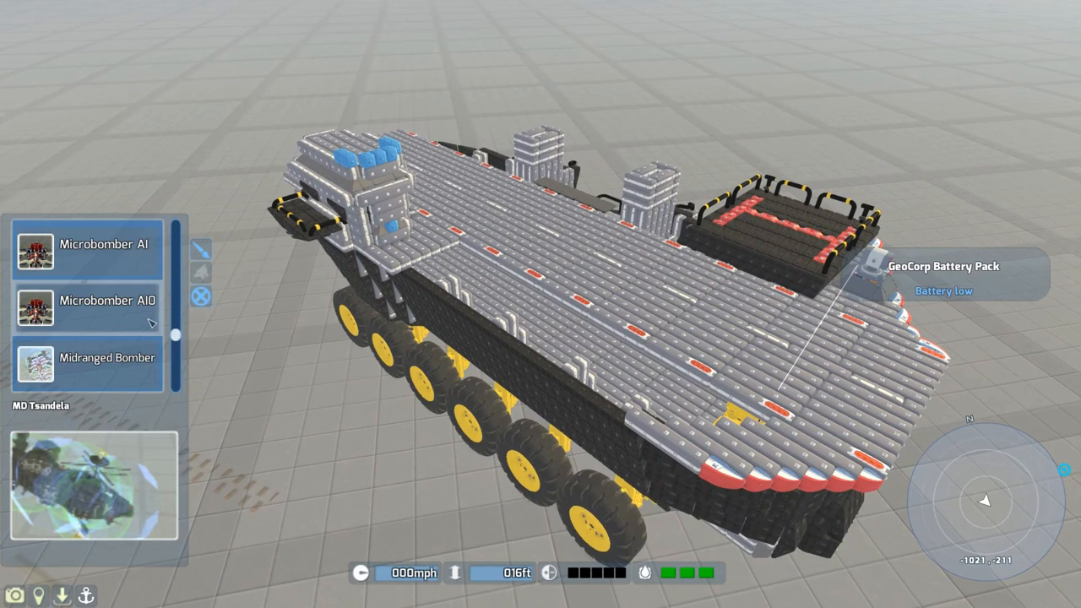
# Scroll the snapshot list through the Microbomber and Modular Runway entries
pyautogui.scroll(-3)
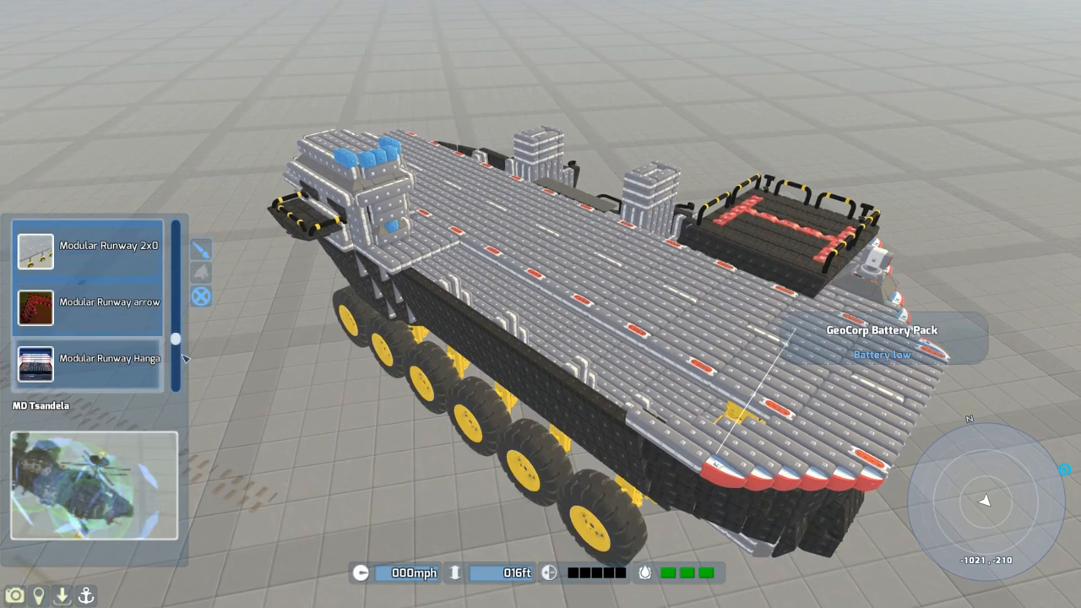
pyautogui.scroll(3)
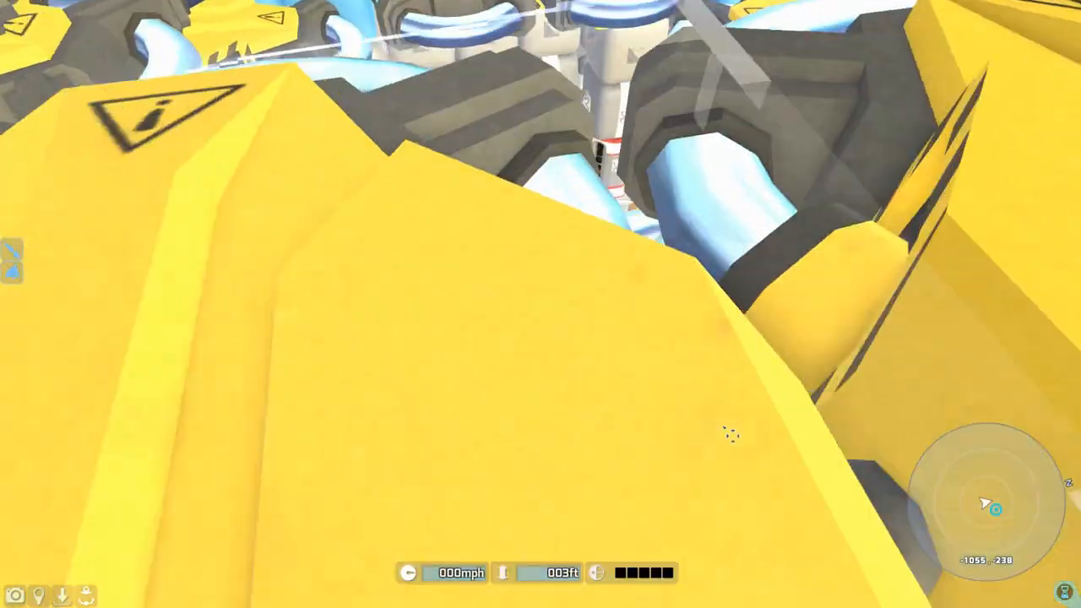
pyautogui.moveTo(541, 304)
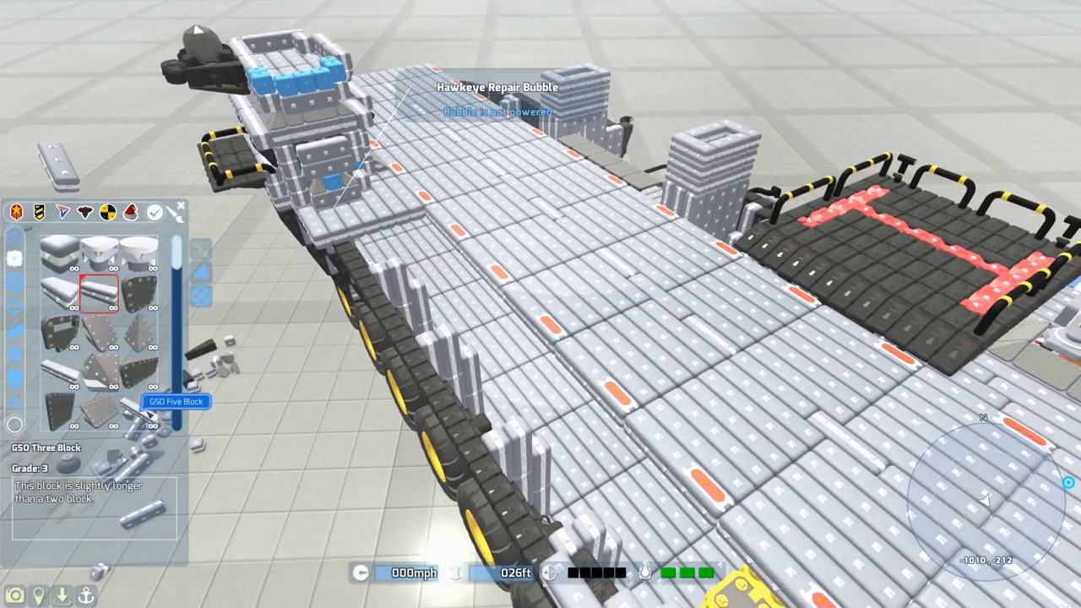
# Place small blue GSO blocks and extra deck pieces along the flight deck
pyautogui.click(142, 413)
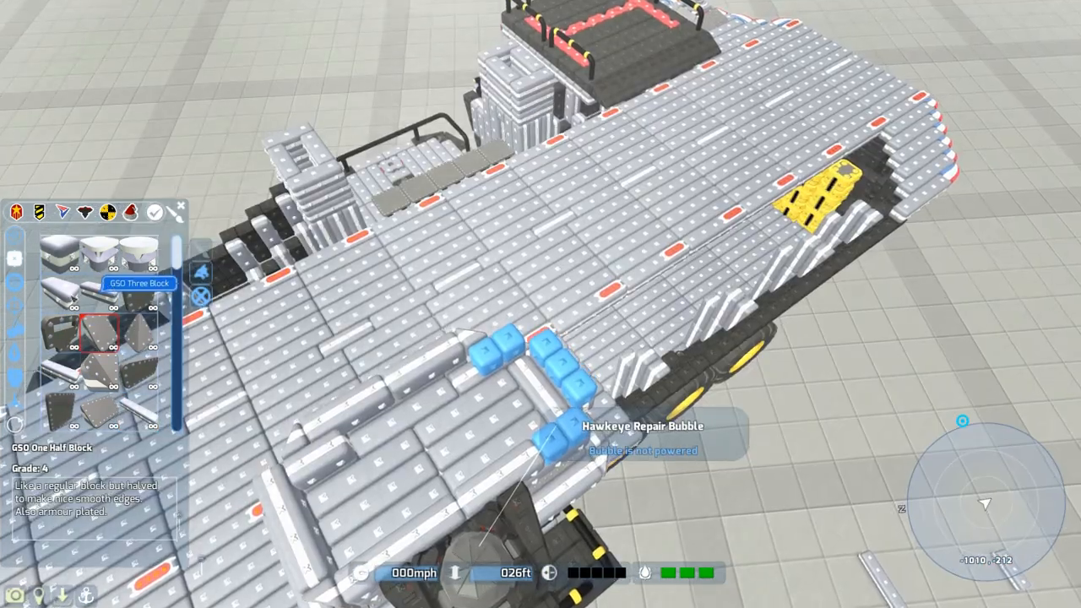
pyautogui.click(98, 290)
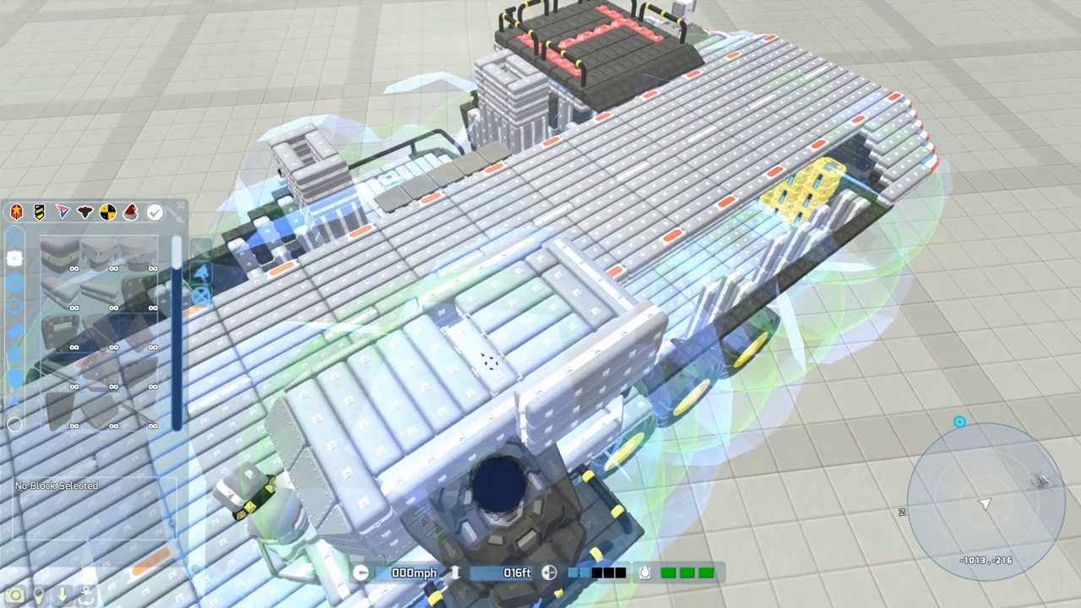
# Snap additional blocks onto the carrier's deck and hull sides
pyautogui.click(59, 372)
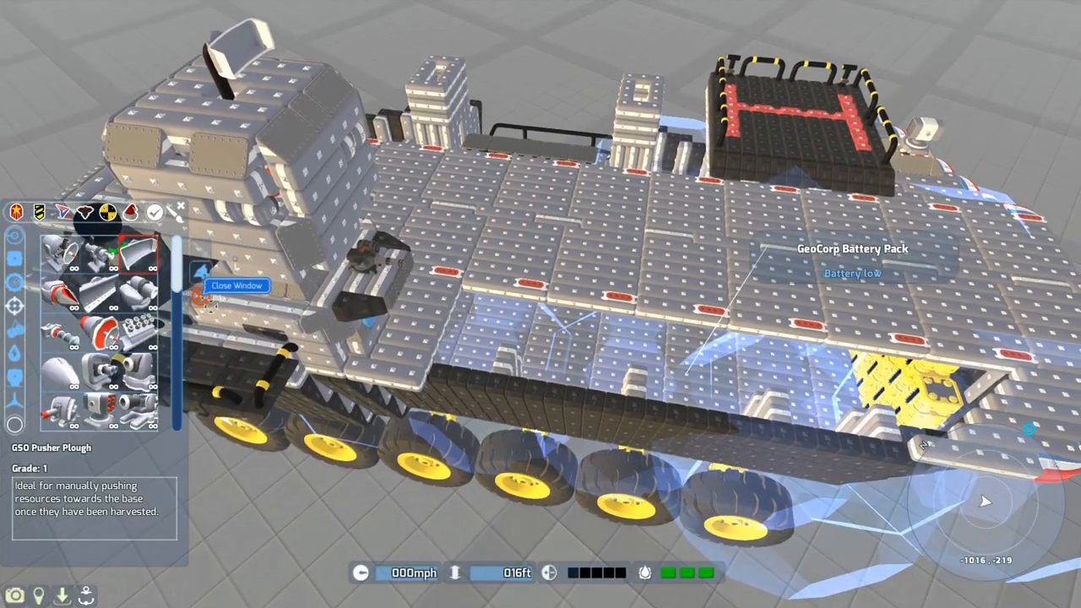
pyautogui.click(237, 284)
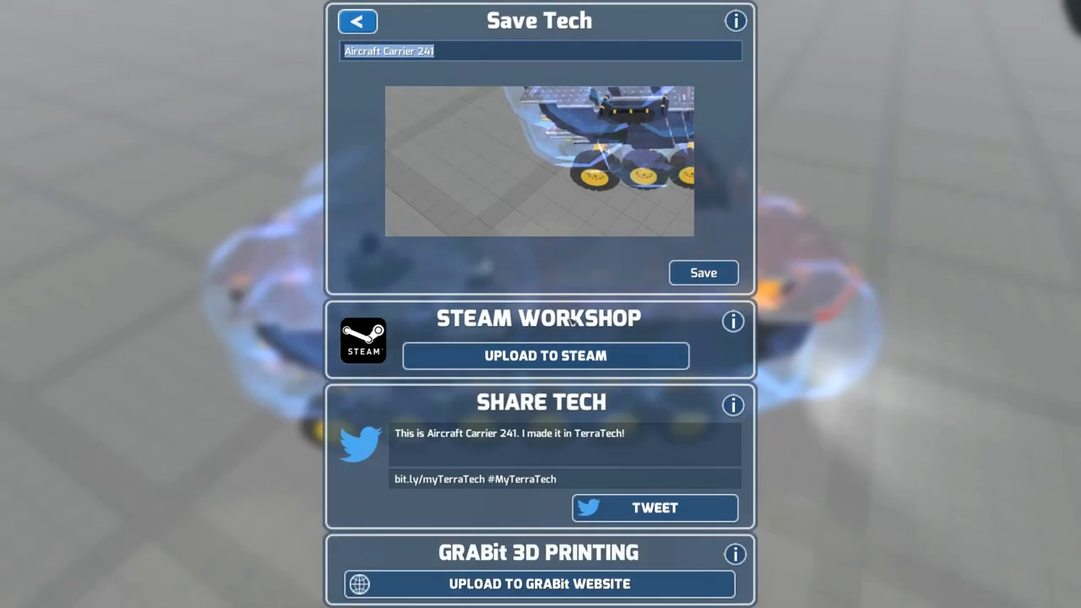
# Save as Aircraft Carrier 241, overwriting the existing snapshot
pyautogui.click(702, 271)
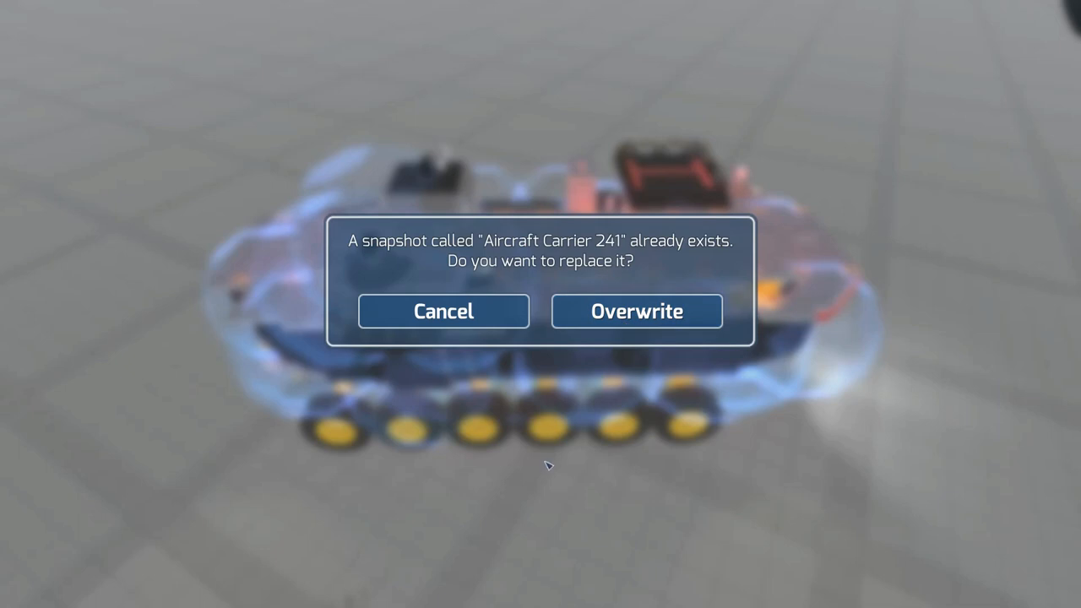
pyautogui.click(637, 311)
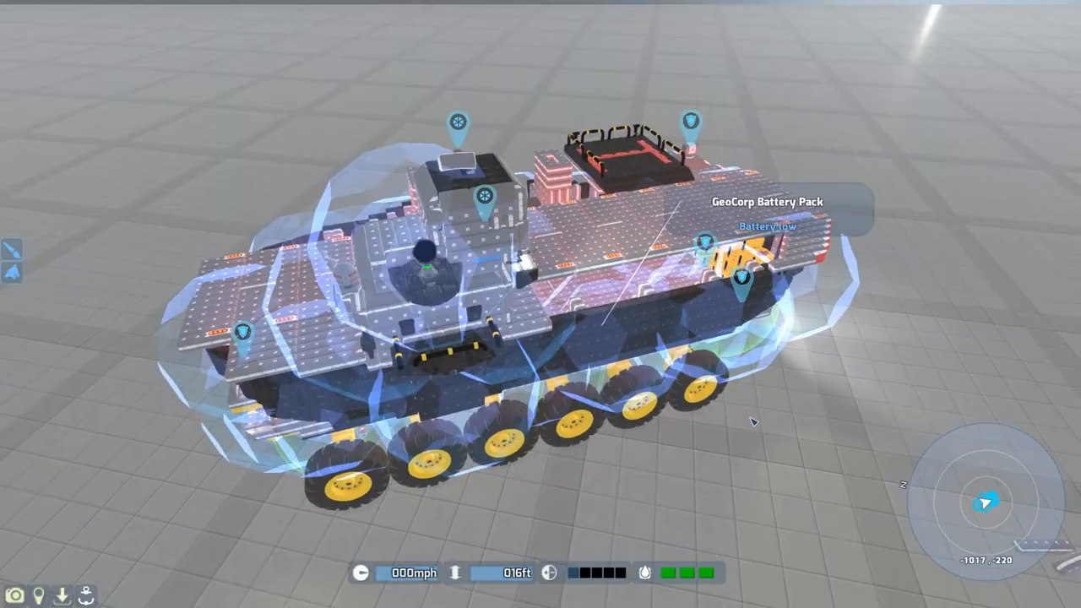
pyautogui.moveTo(752, 422); pyautogui.dragTo(385, 91)
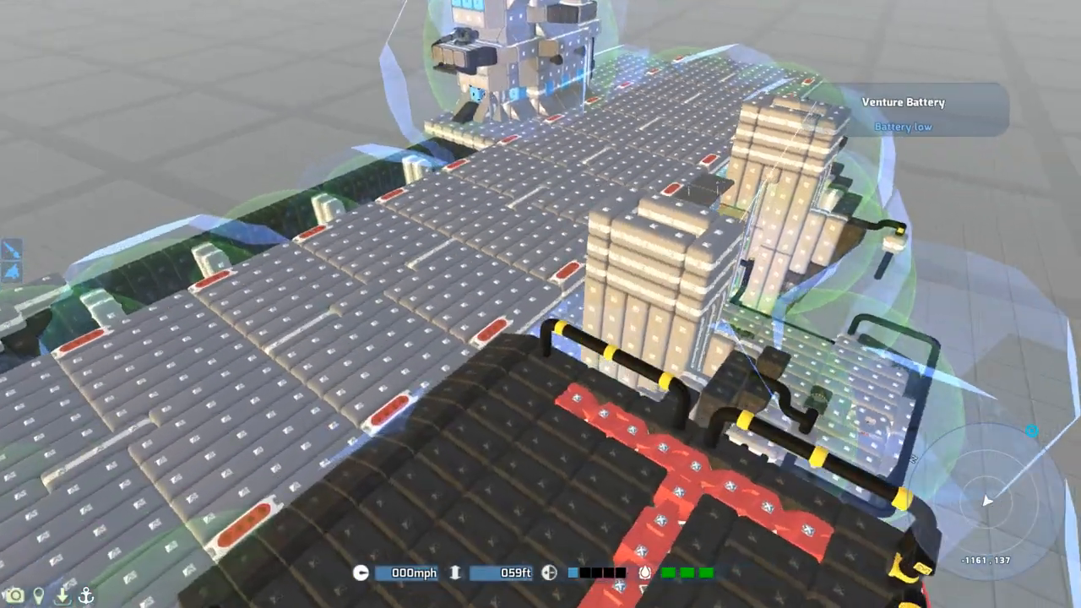
# Attach Hawkeye wing parts to both sides of the plane at the carrier's bow
pyautogui.scroll(-3)
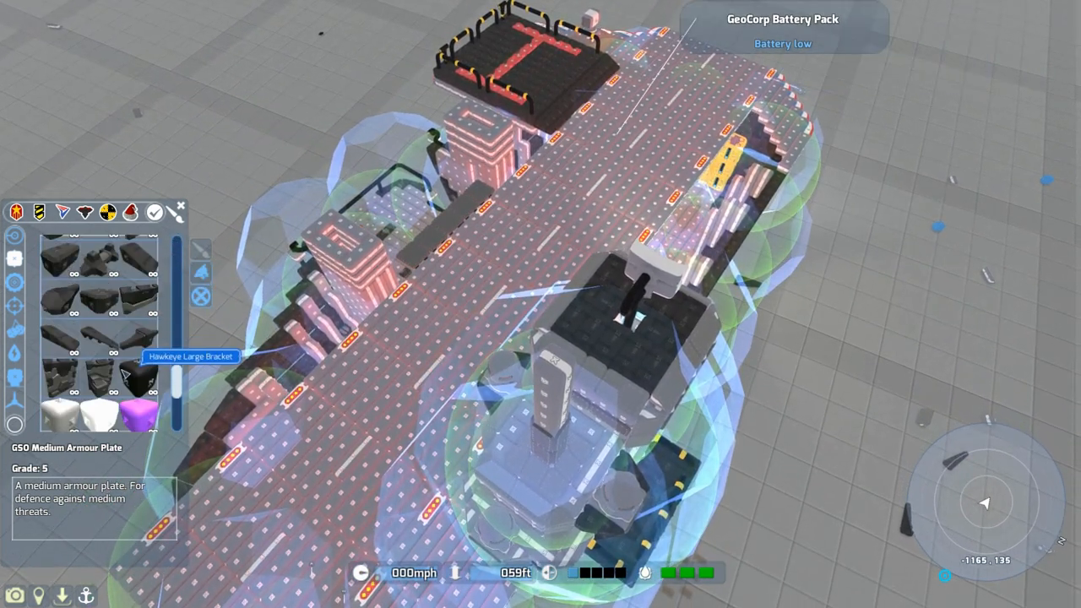
pyautogui.click(98, 334)
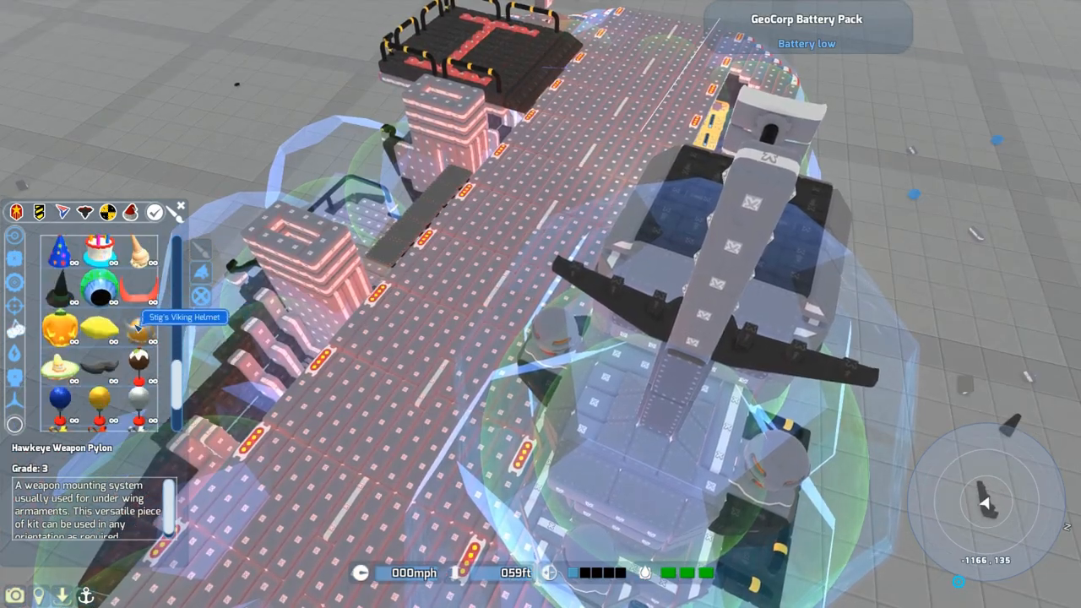
pyautogui.scroll(-3)
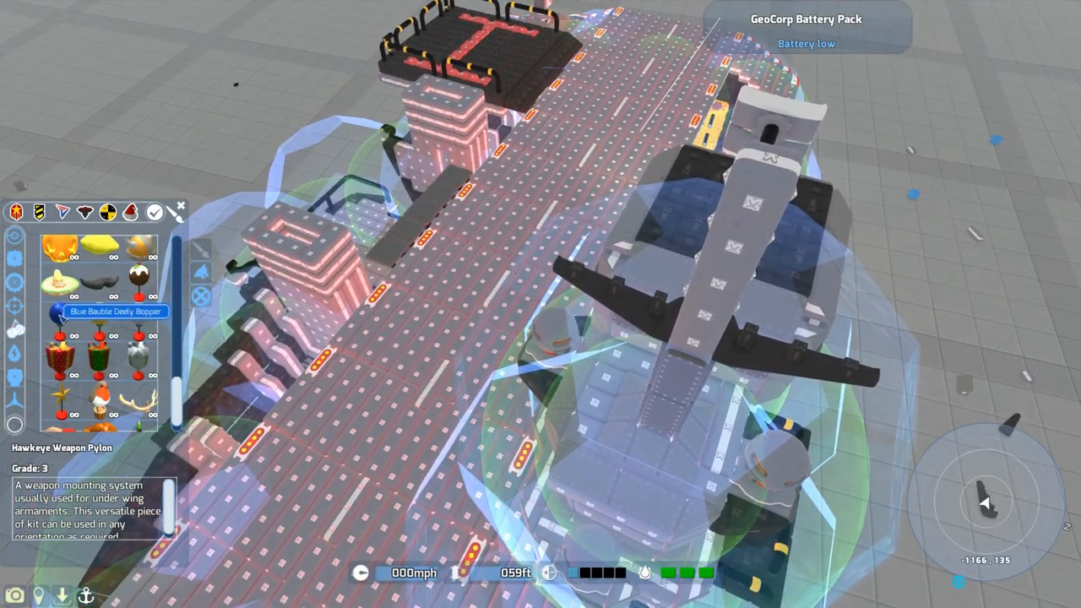
pyautogui.scroll(-3)
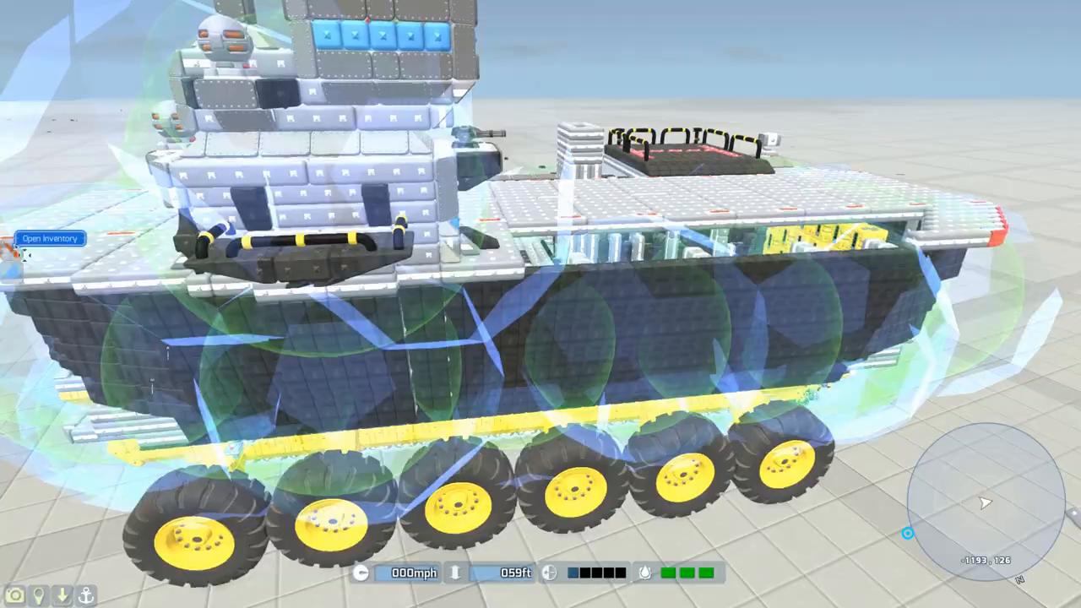
# Close the inventory panel and swing the camera to a side view of the carrier
pyautogui.click(51, 238)
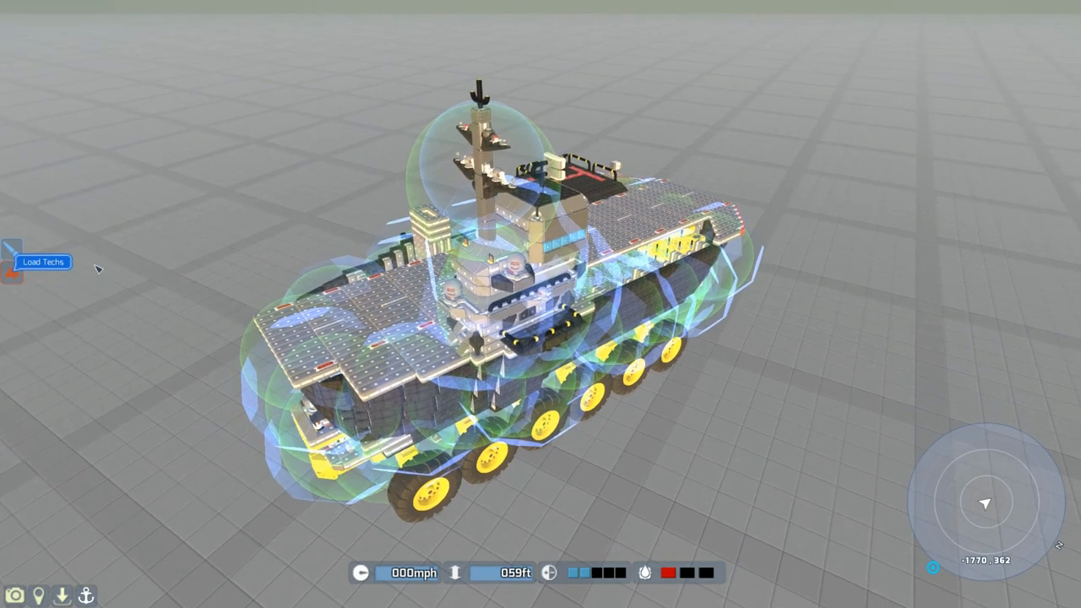
# Browse the Load Techs list down to the MD GAP 391 aircraft design
pyautogui.click(42, 262)
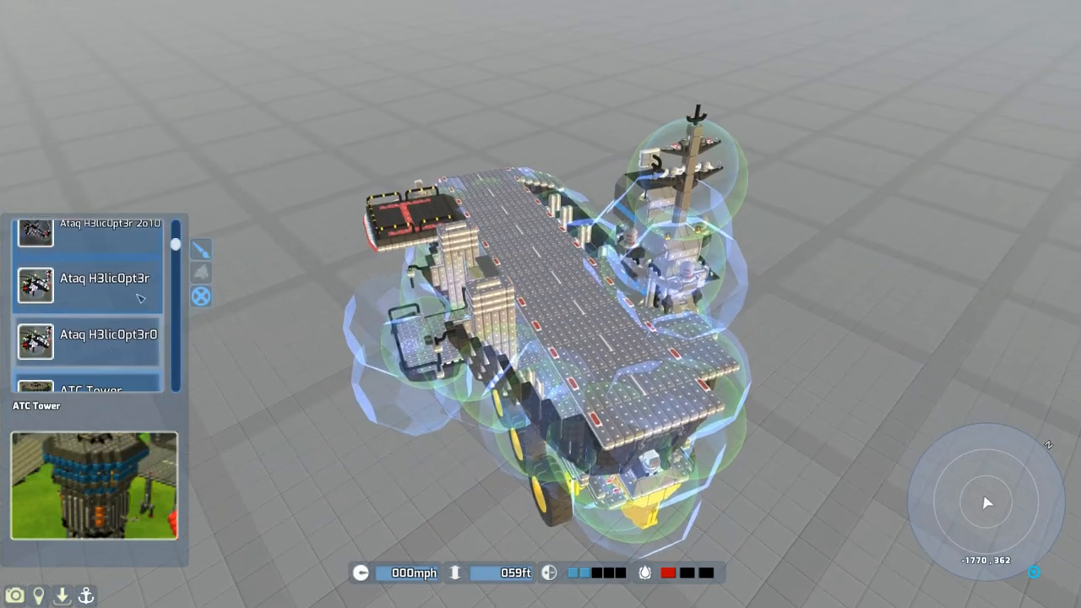
pyautogui.scroll(-3)
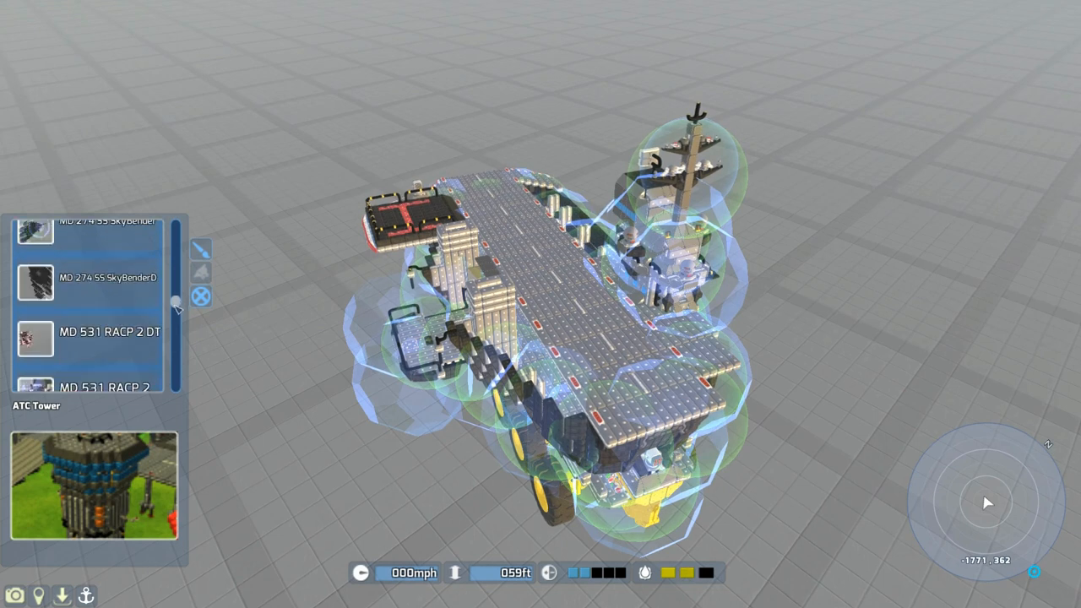
pyautogui.scroll(-3)
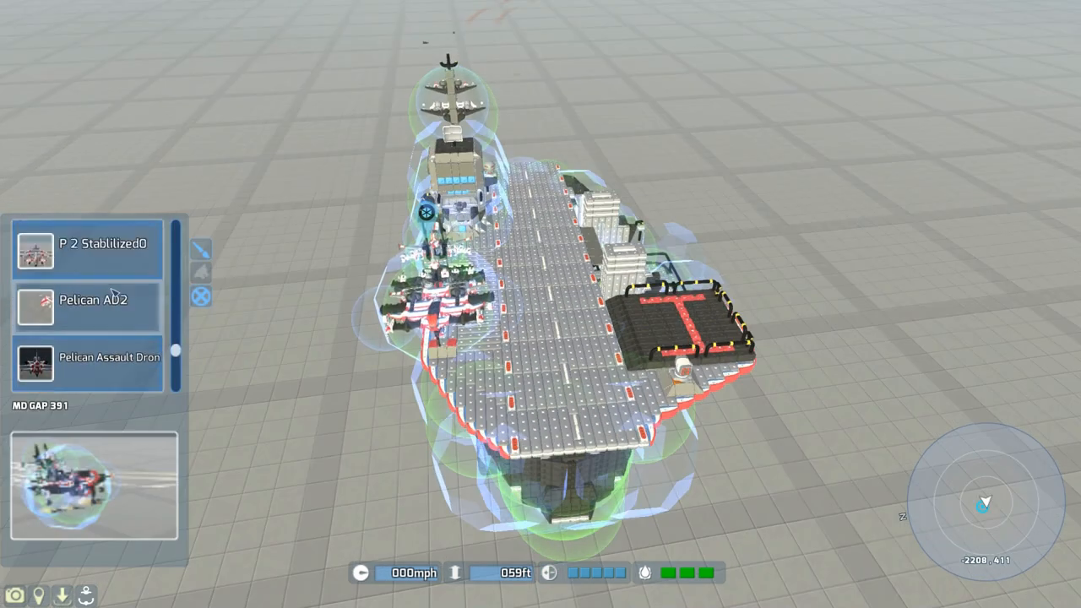
pyautogui.click(93, 301)
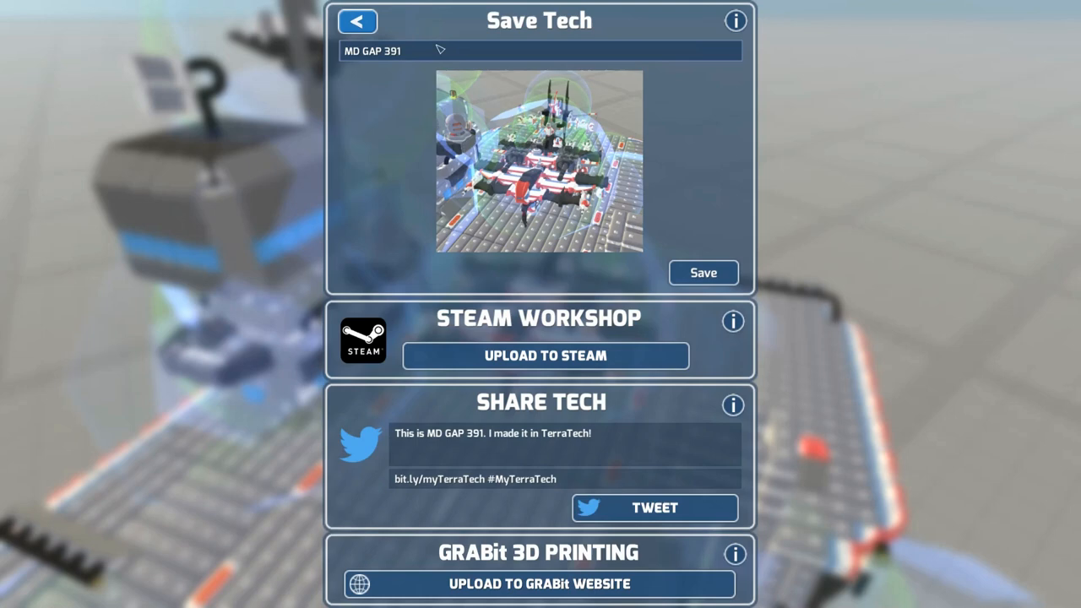
# Name the carrier tech 'MD GAP 391 C' in the Save Tech window
pyautogui.click(358, 21)
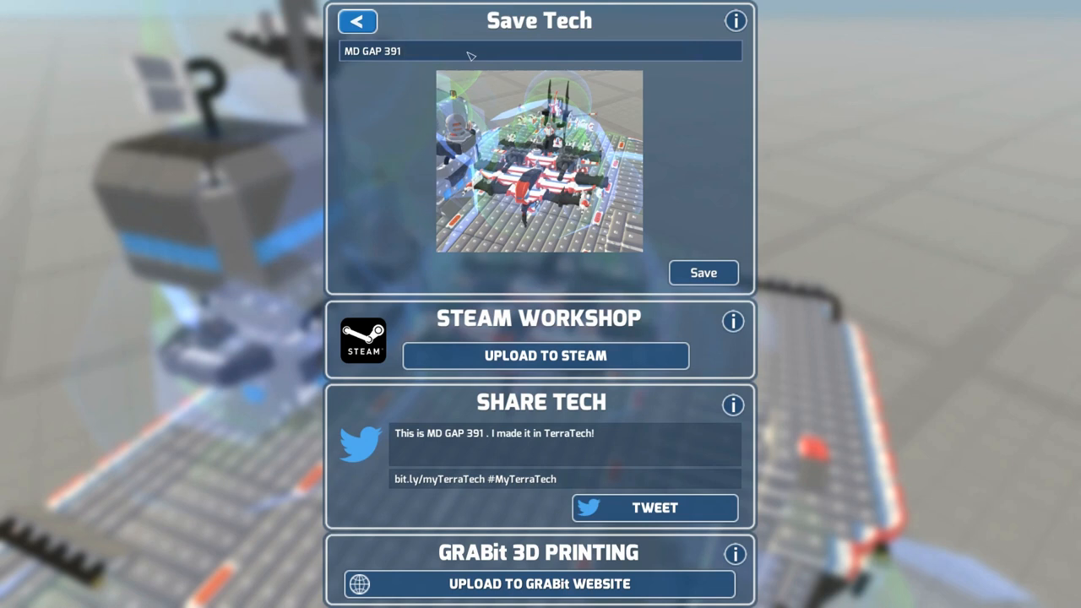
pyautogui.write('C')
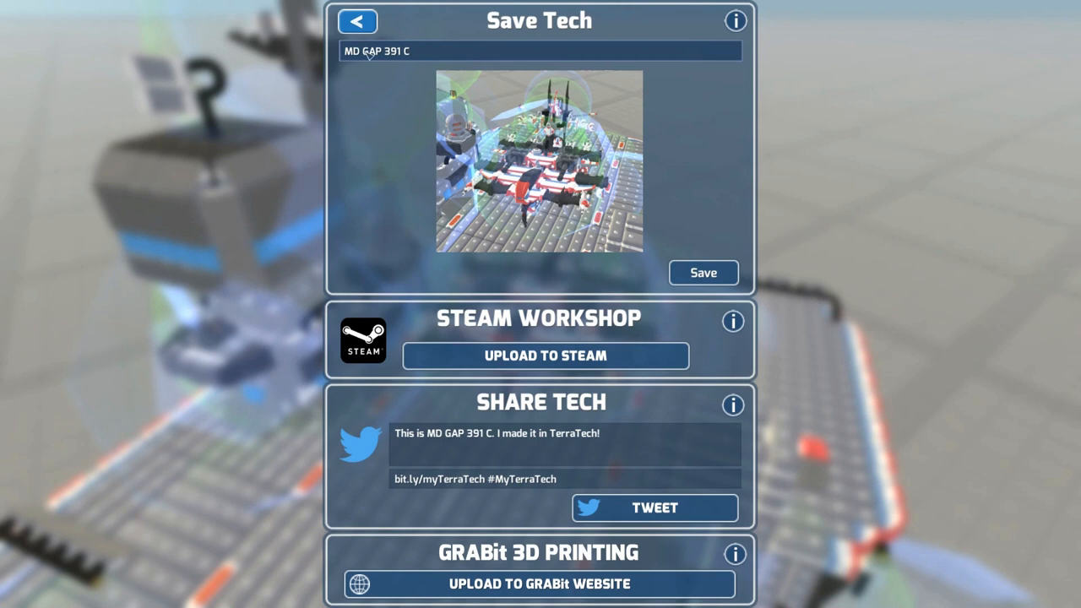
pyautogui.moveTo(704, 272)
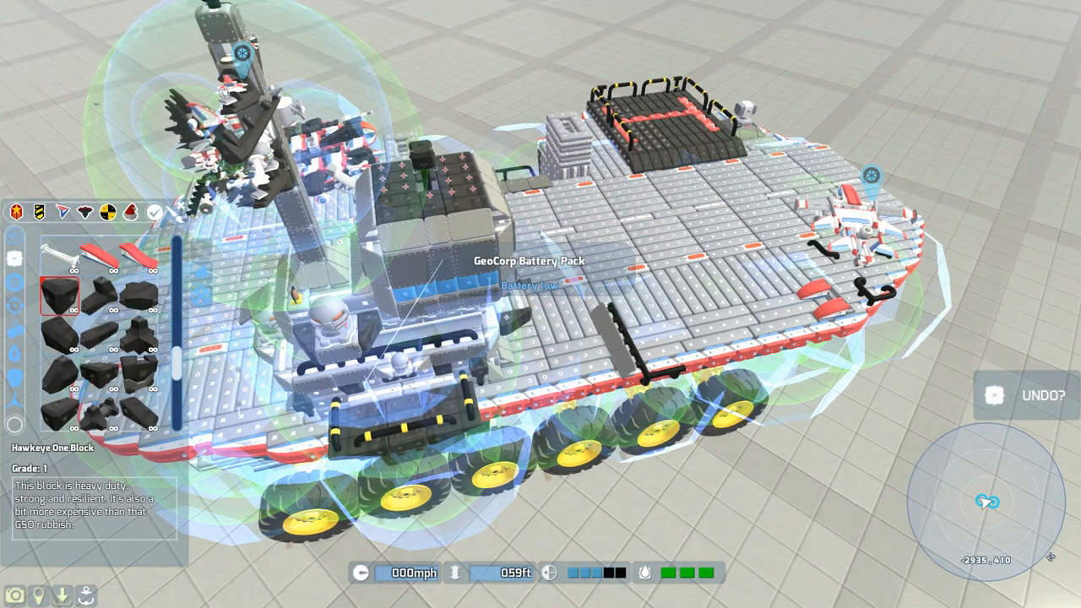
# Return to building mode with the Hawkeye block category selected
pyautogui.click(138, 410)
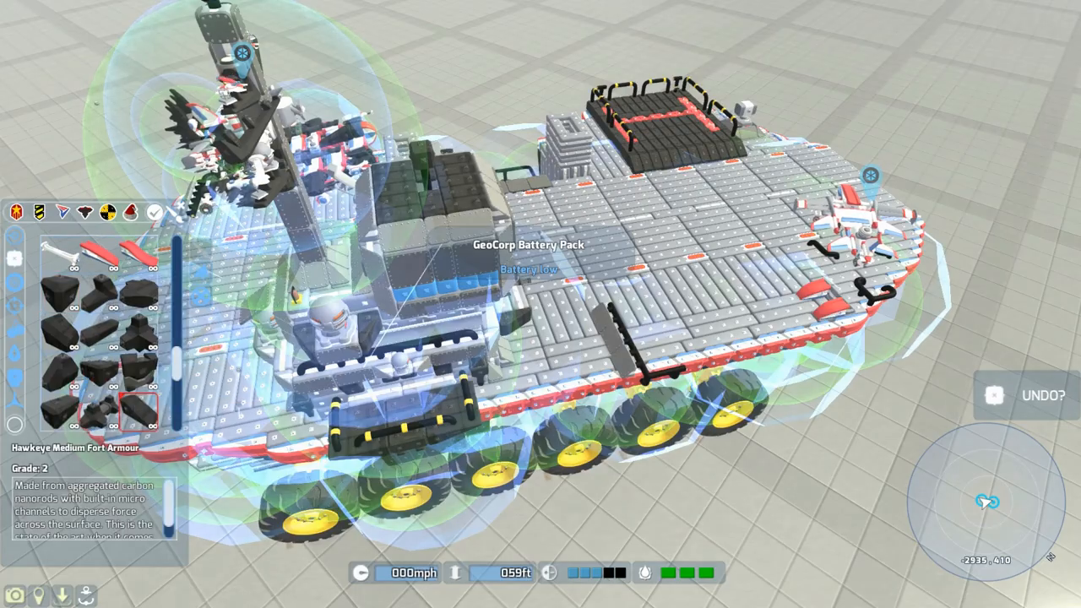